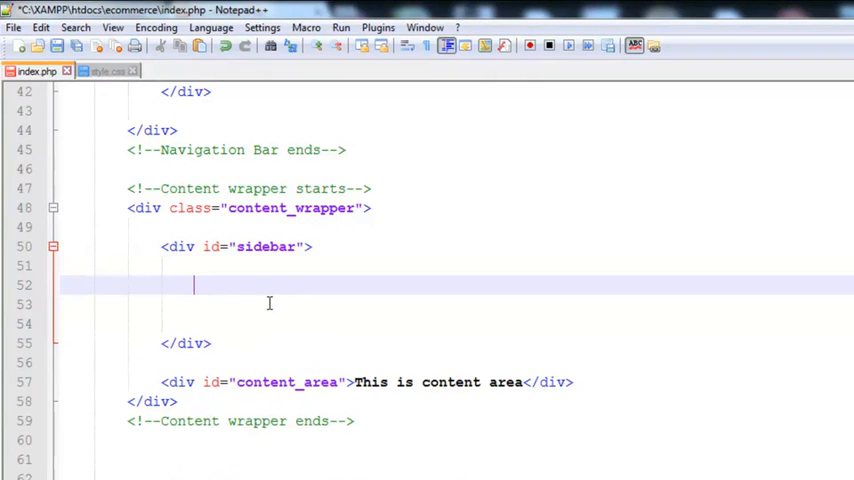
# Start a <div id="sidebar_title"> inside the sidebar div of index.php, completing the id from autocomplete.
pyautogui.write('<div id="side')
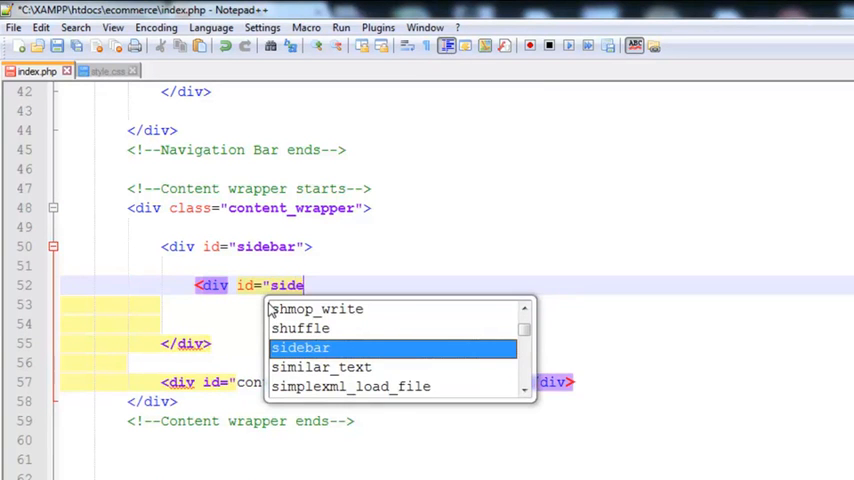
pyautogui.click(108, 72)
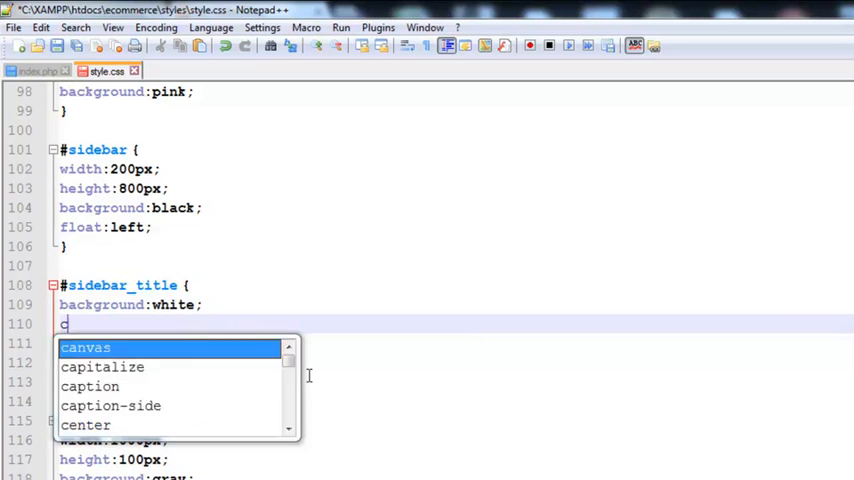
# Add color:black; to the #sidebar_title rule in style.css.
pyautogui.write('color:black;')
pyautogui.write('#cats a {color:')
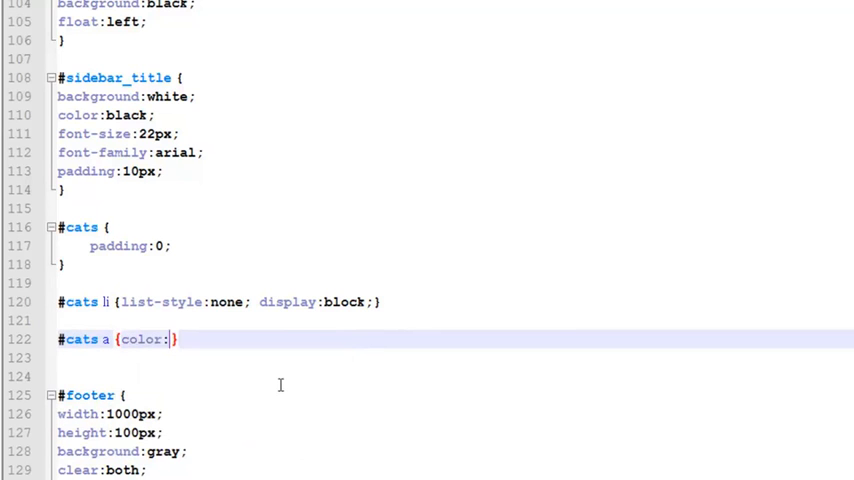
# Set the #cats a link color to white in style.css.
pyautogui.write('white; padding:8px; margin:5px; text-align:center;')
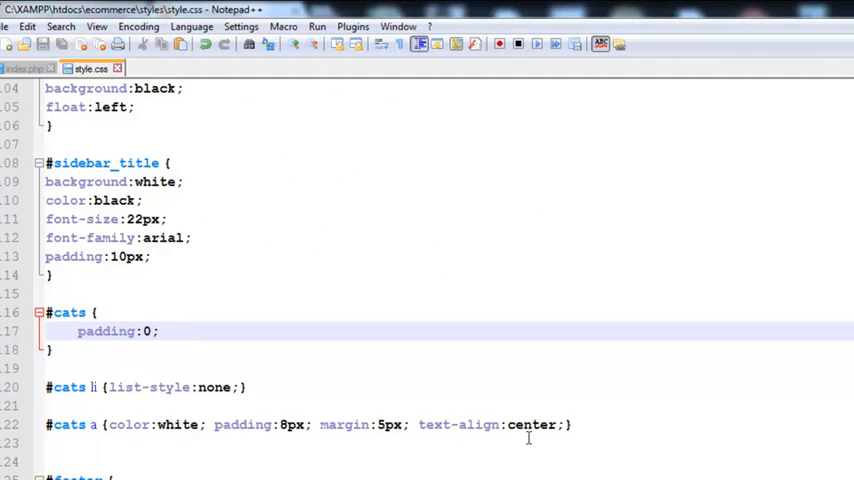
# Begin a font-size property in the #cats a rule of style.css.
pyautogui.write('f')
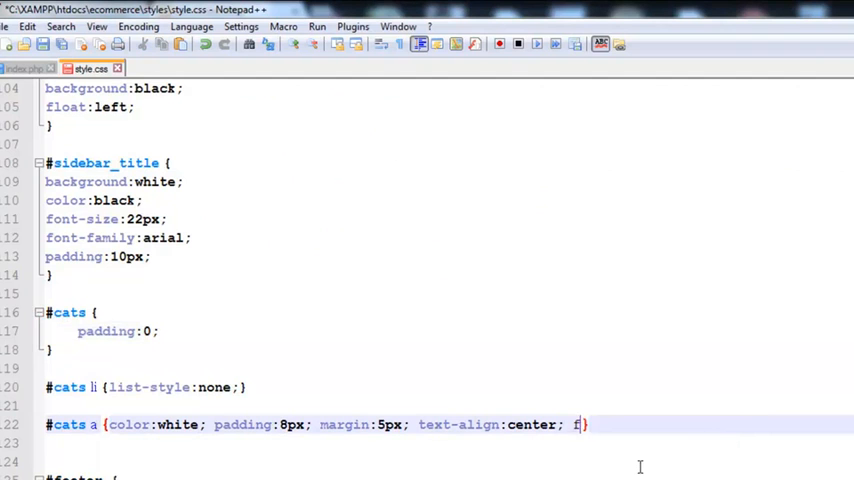
pyautogui.write('ont-size:')
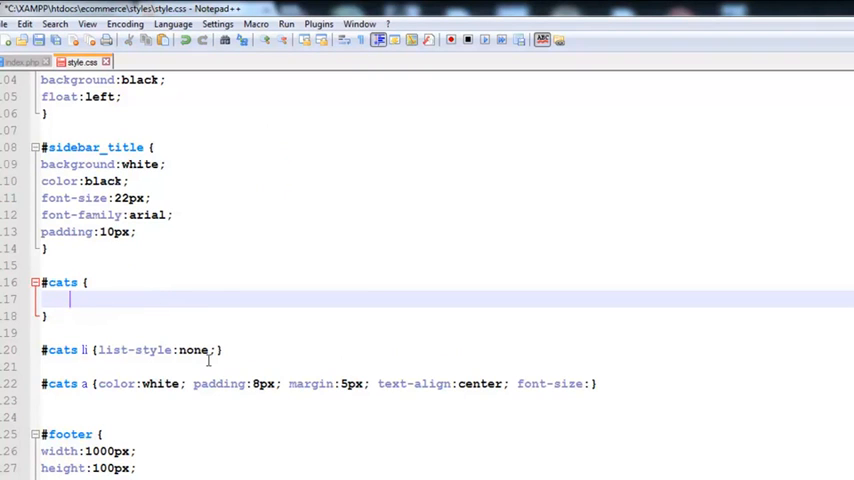
# Place the cursor inside the empty #cats rule in style.css to fill it in.
pyautogui.click(20, 62)
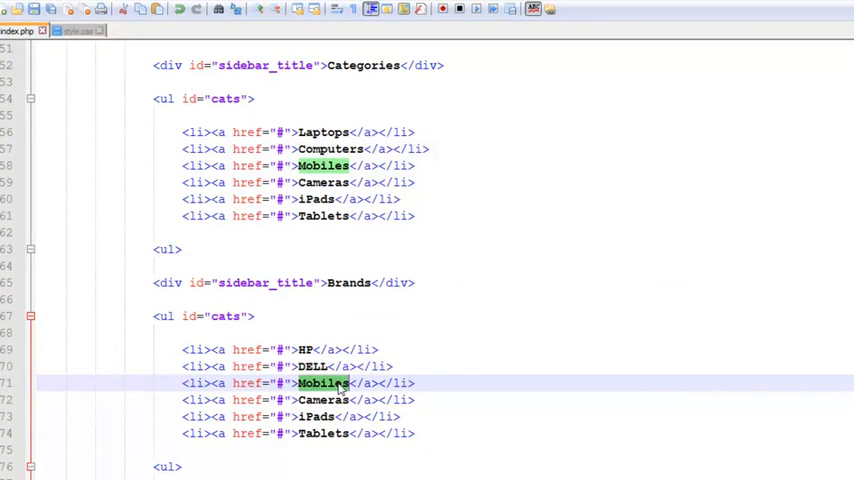
# Replace the Brands entry Mobiles with Motorola in index.php.
pyautogui.write('Motorola')
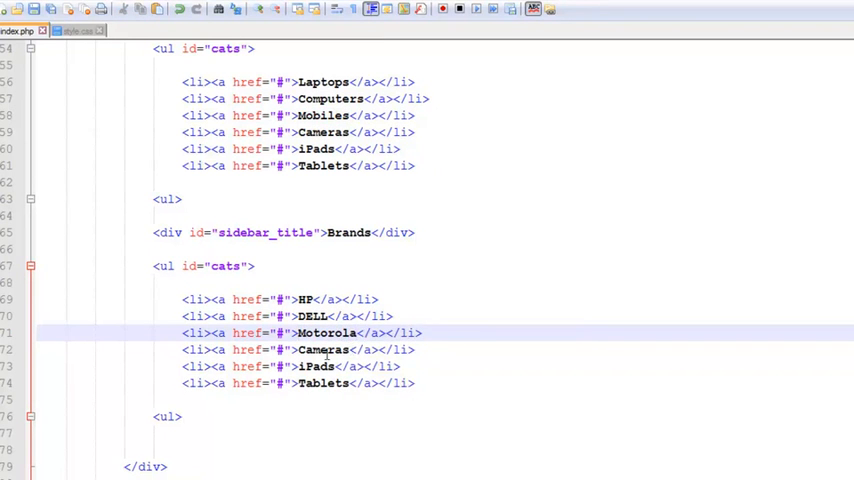